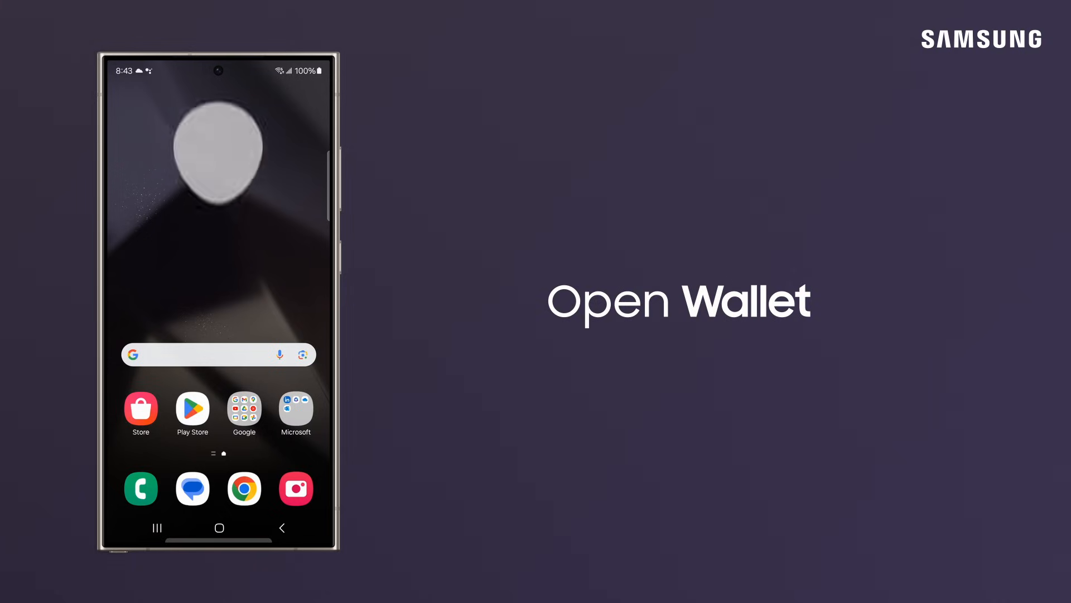
# Launch Samsung Wallet, pass the welcome screen and allow notifications to reach Samsung Account sign-in
pyautogui.click(141, 409)
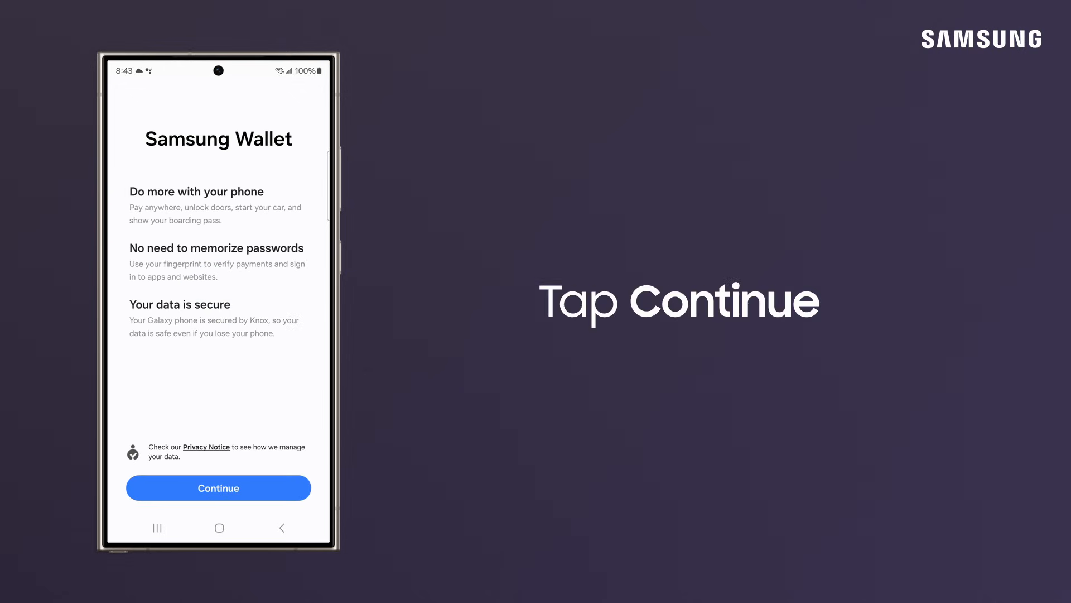
pyautogui.click(218, 488)
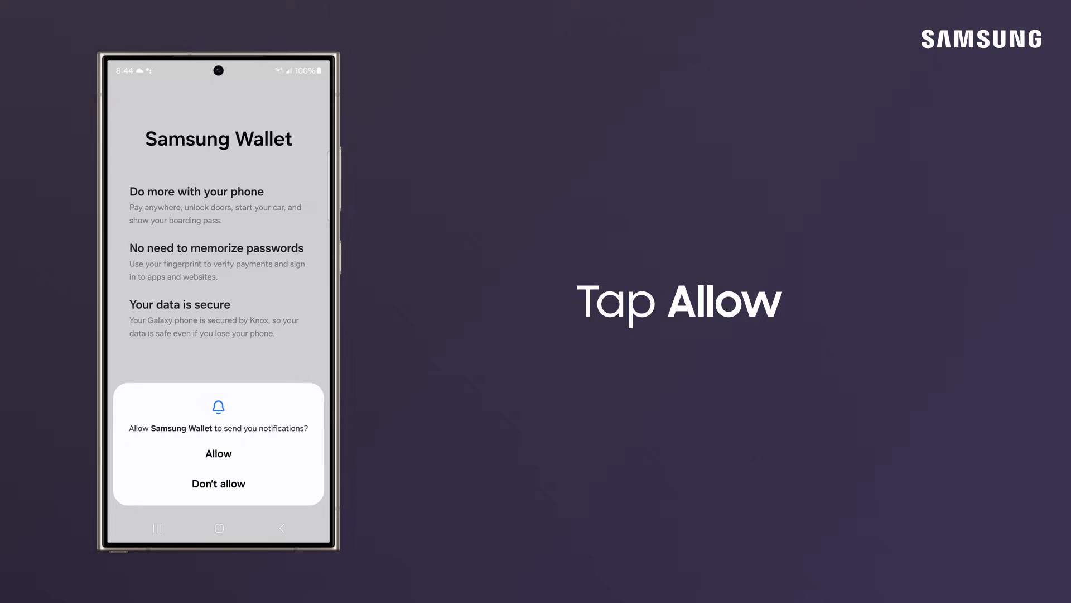
pyautogui.click(218, 453)
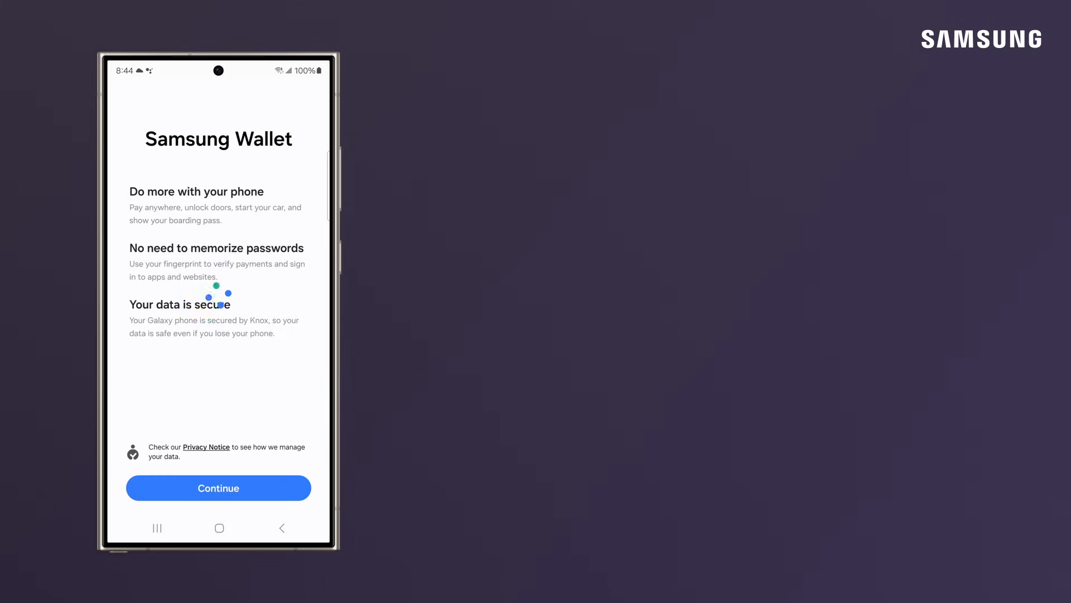
pyautogui.click(217, 487)
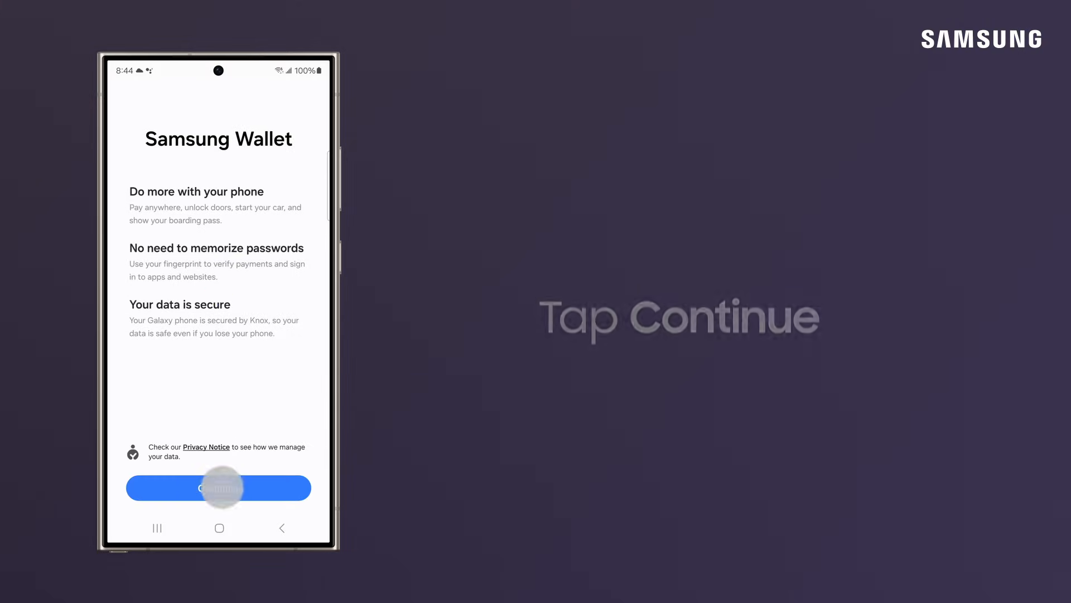
pyautogui.click(219, 487)
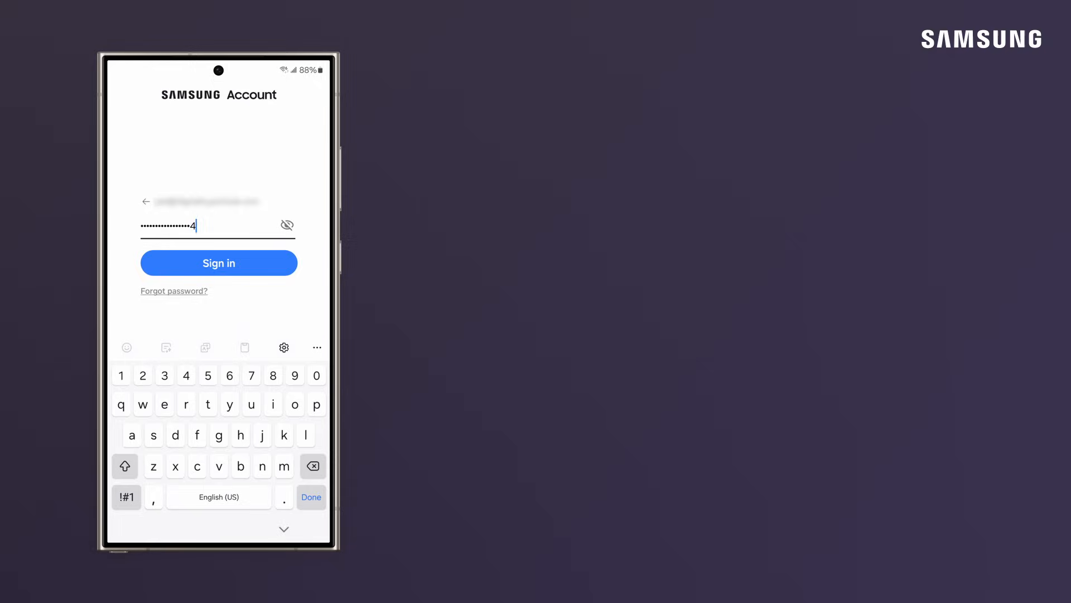
# Sign in to the Samsung account to reach the verification method choice
pyautogui.click(219, 262)
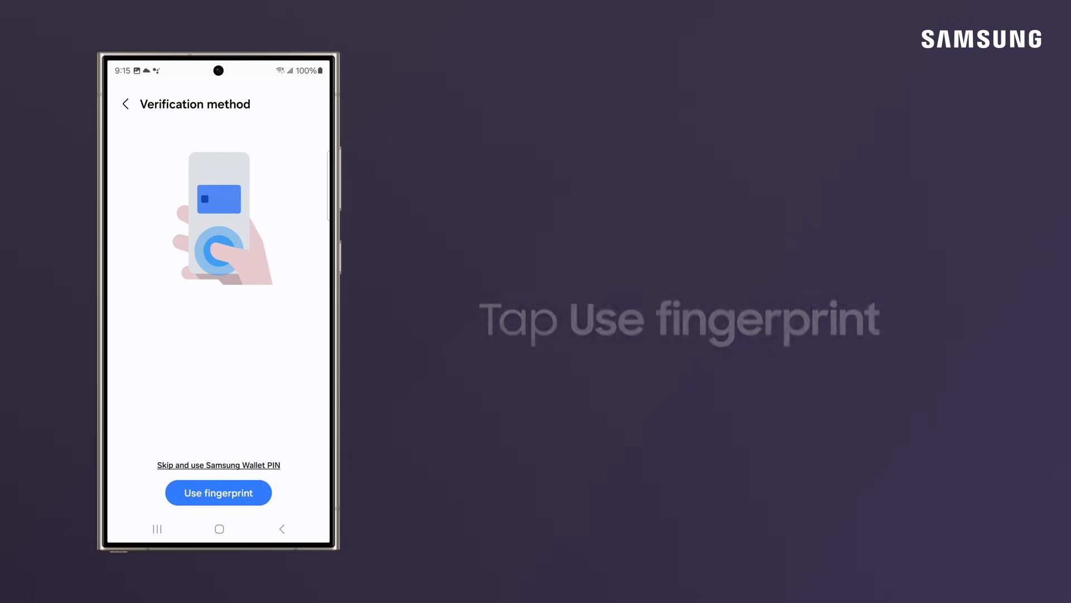
# Choose fingerprint verification and register a fingerprint by scanning until 100%
pyautogui.click(218, 493)
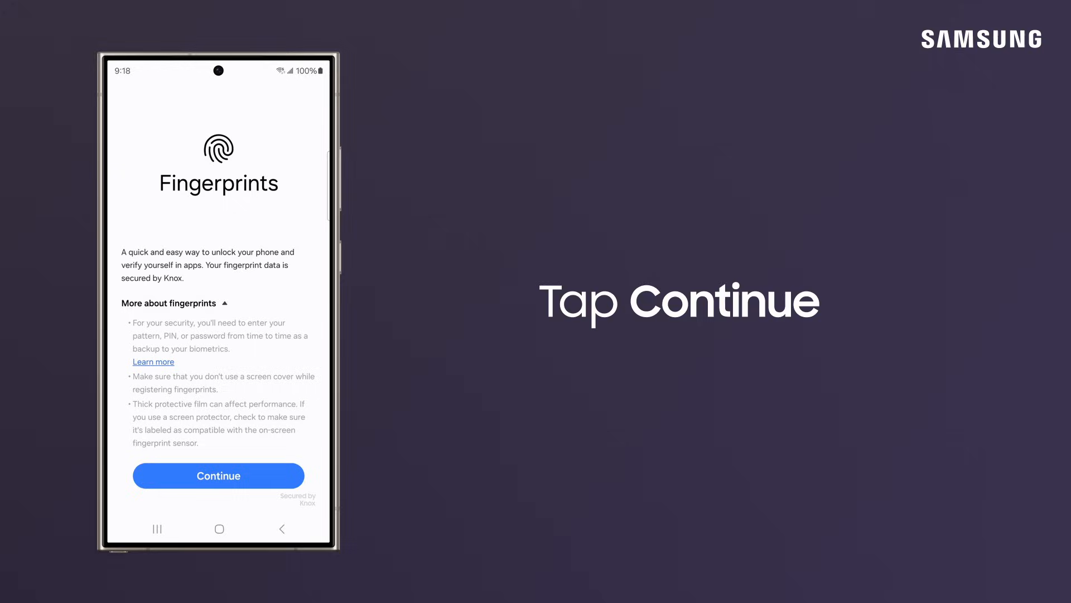
pyautogui.click(219, 476)
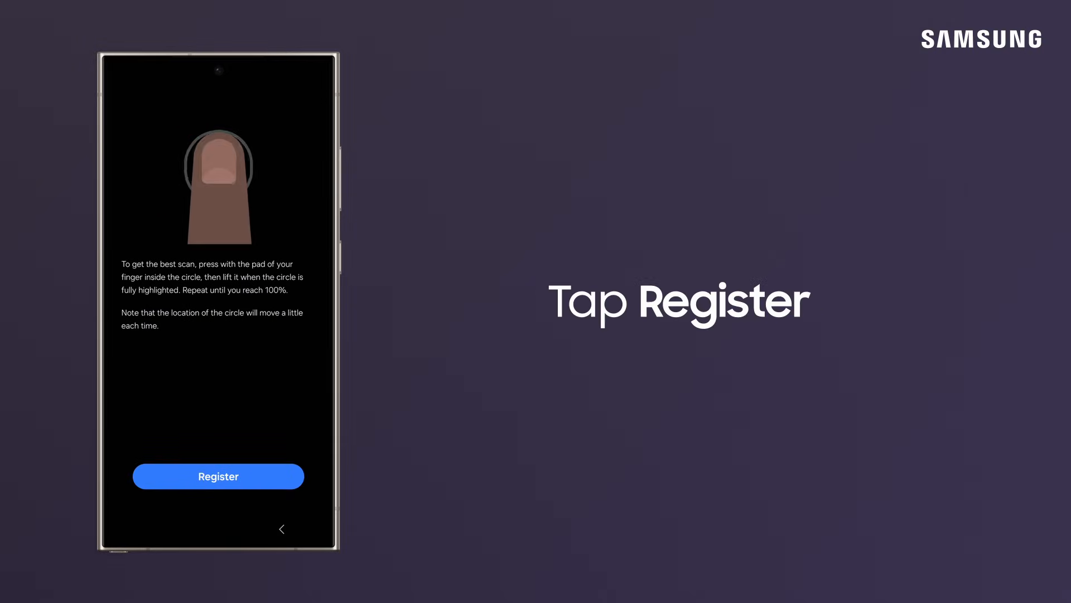
pyautogui.click(218, 476)
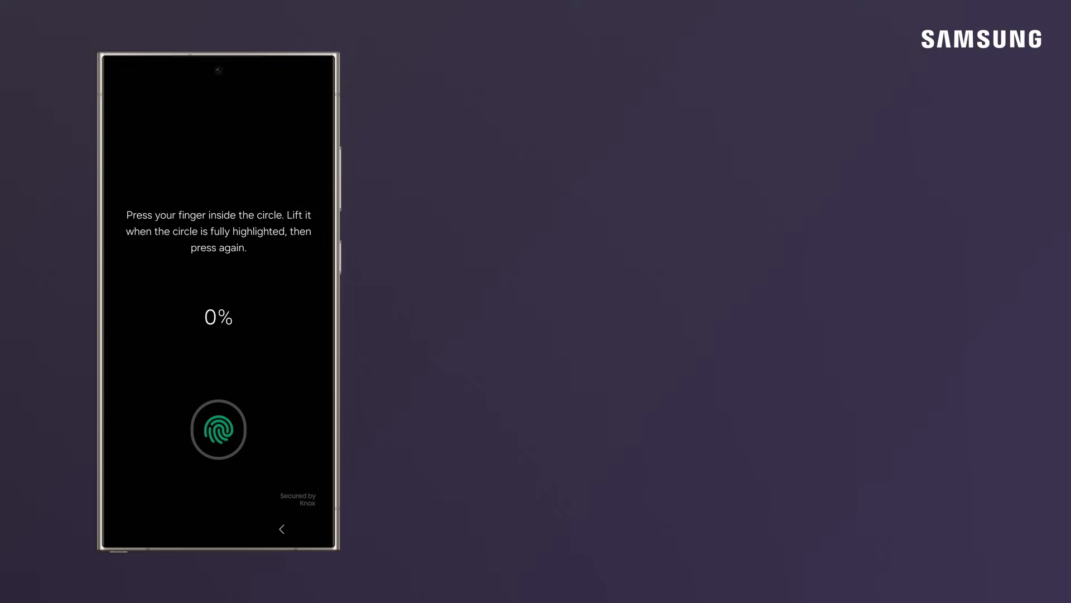
pyautogui.click(224, 429)
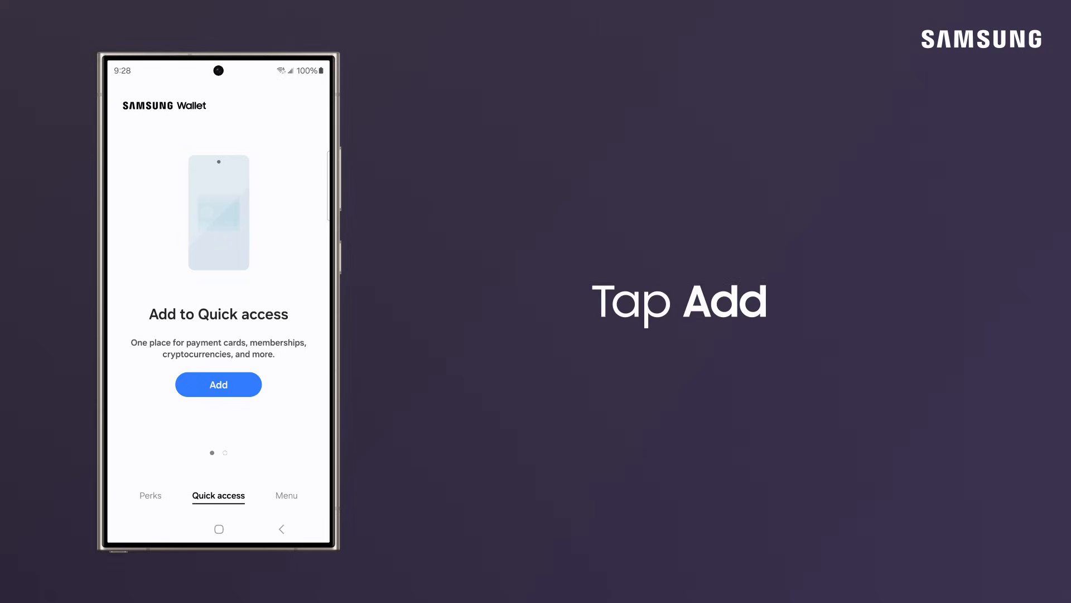
# From Quick access, start adding a payment card and choose PayPal to reach its sign-in page
pyautogui.click(218, 384)
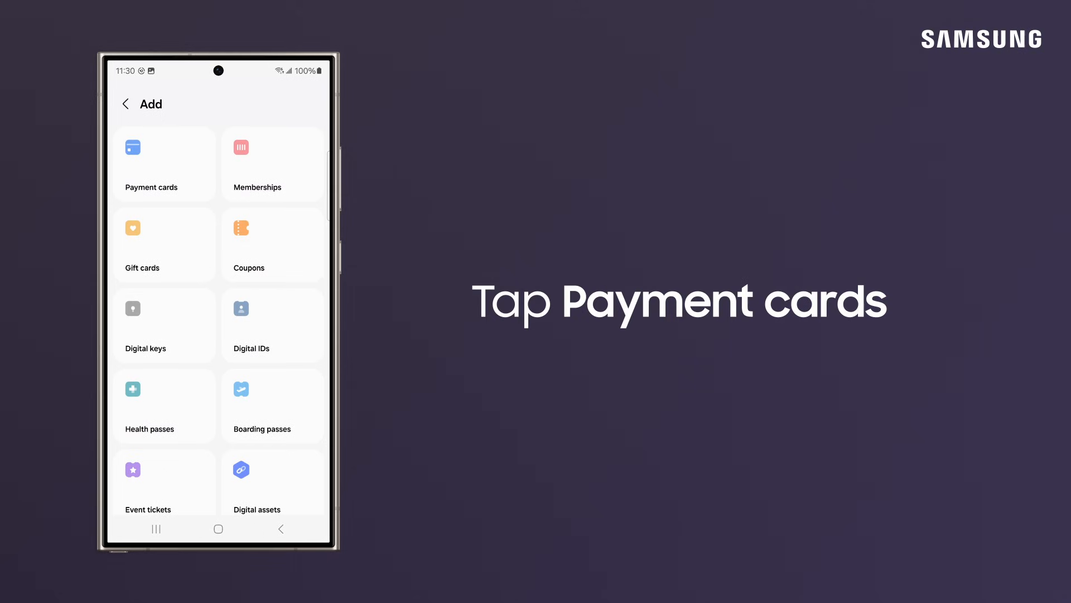
pyautogui.click(151, 164)
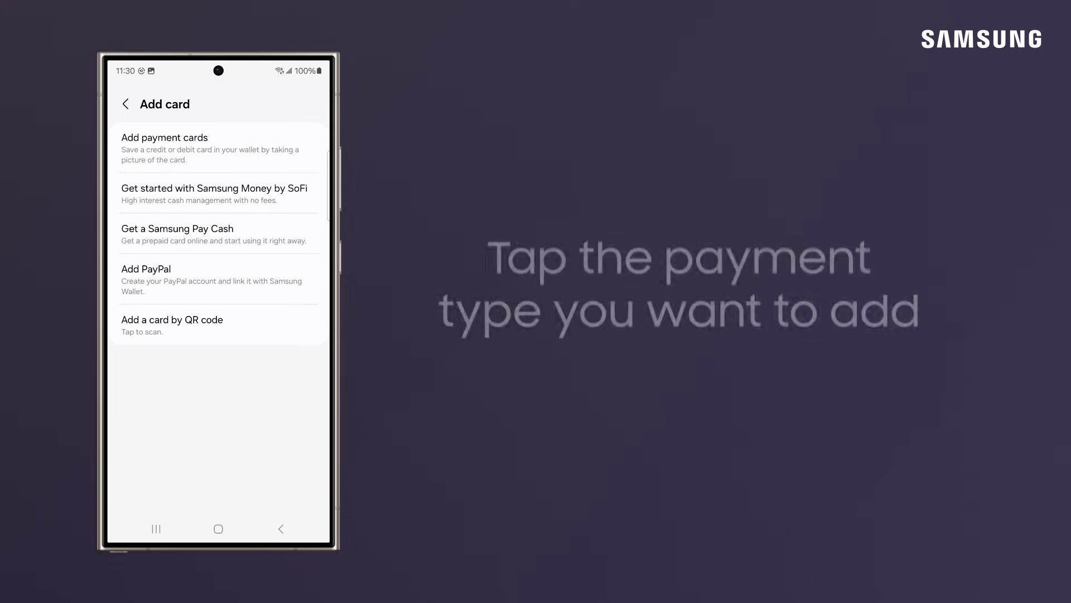
pyautogui.click(219, 274)
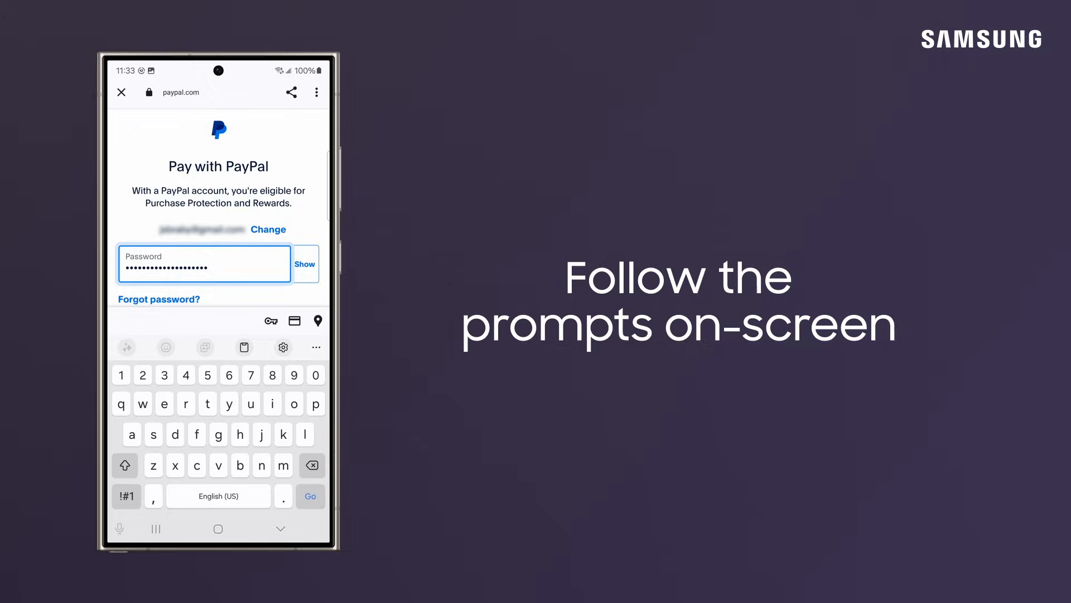
# Log in to PayPal and finish so the PayPal Mastercard appears on Quick access
pyautogui.click(310, 496)
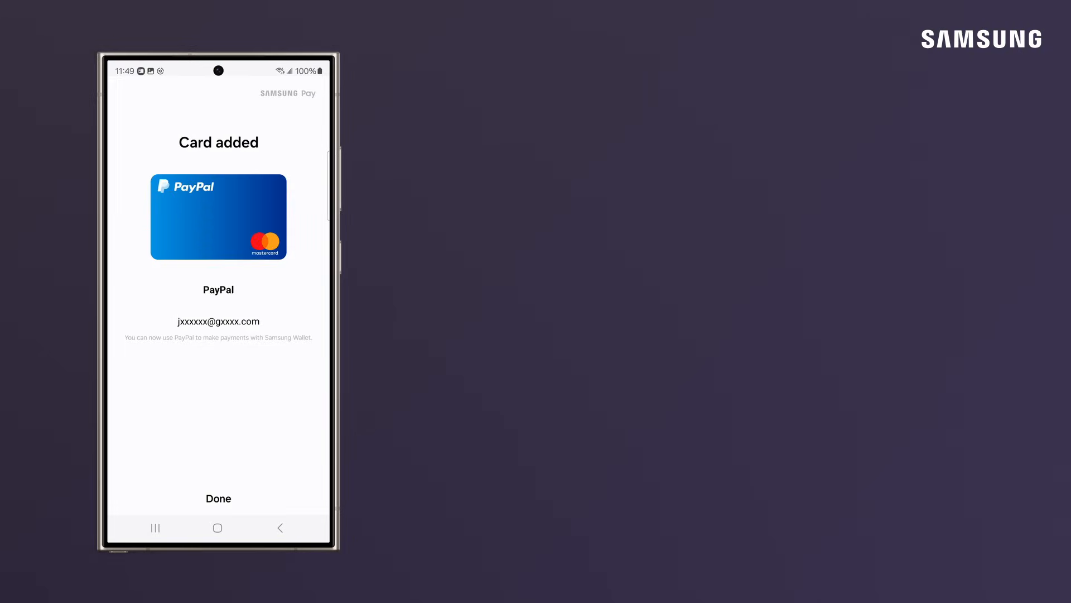
pyautogui.click(218, 498)
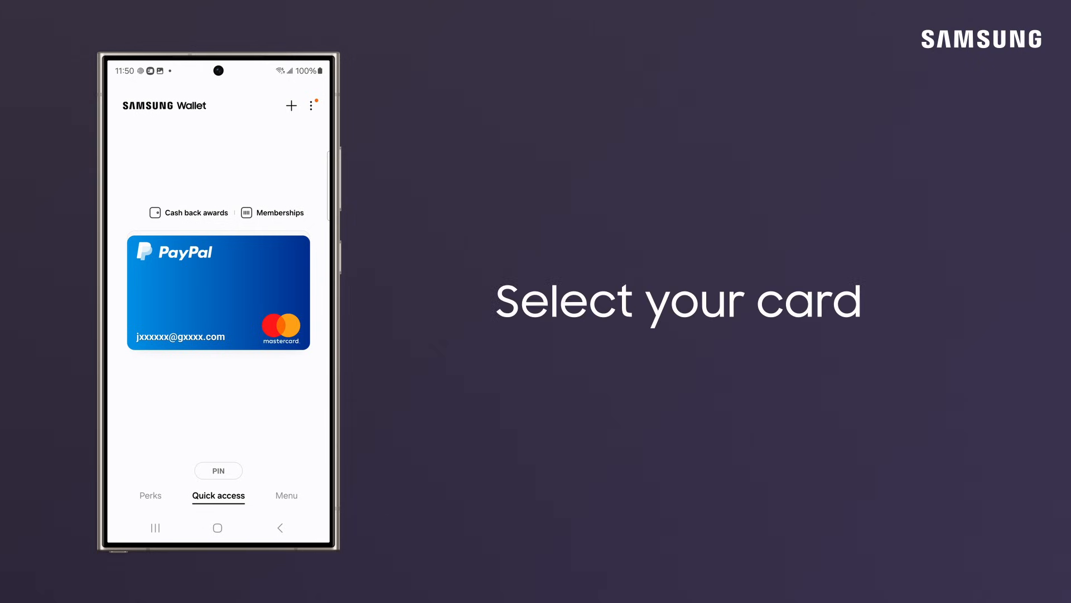
# View the PayPal card's details, return home, and show the Menu overview listing one payment card
pyautogui.click(218, 292)
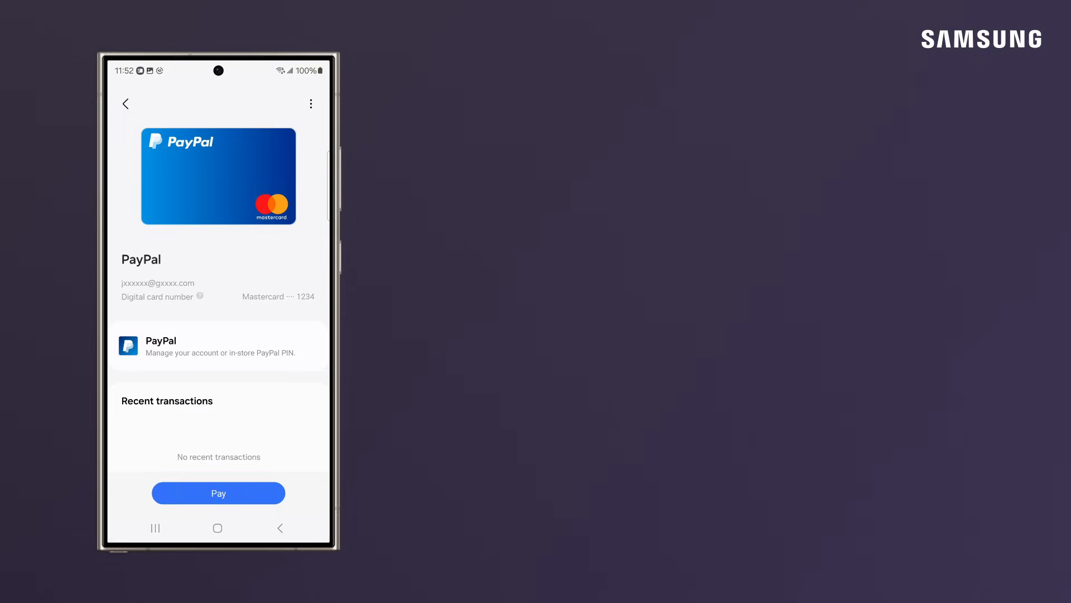
pyautogui.click(218, 492)
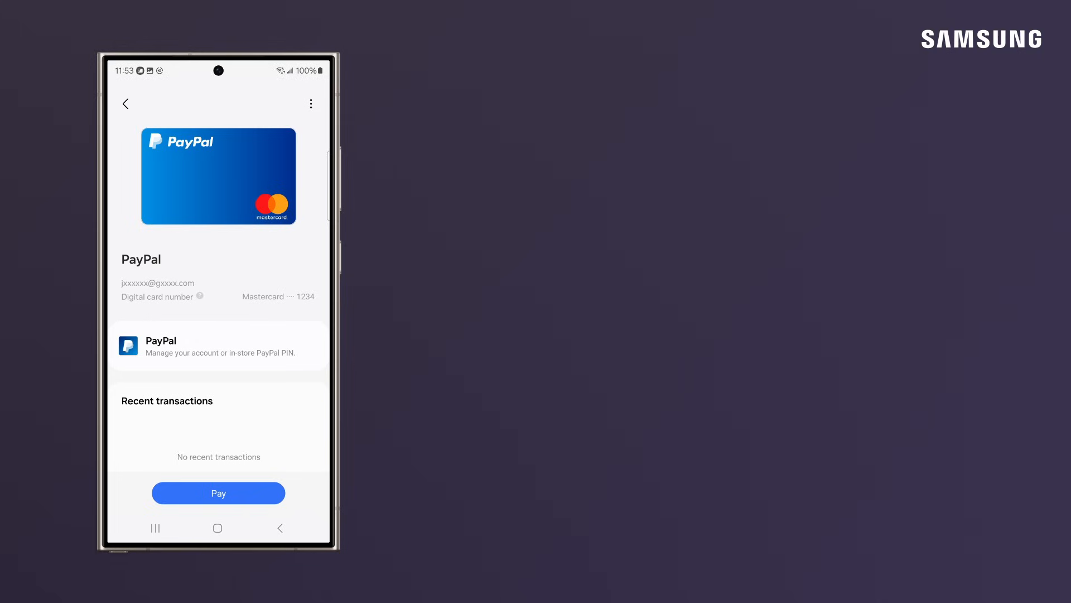
pyautogui.click(126, 103)
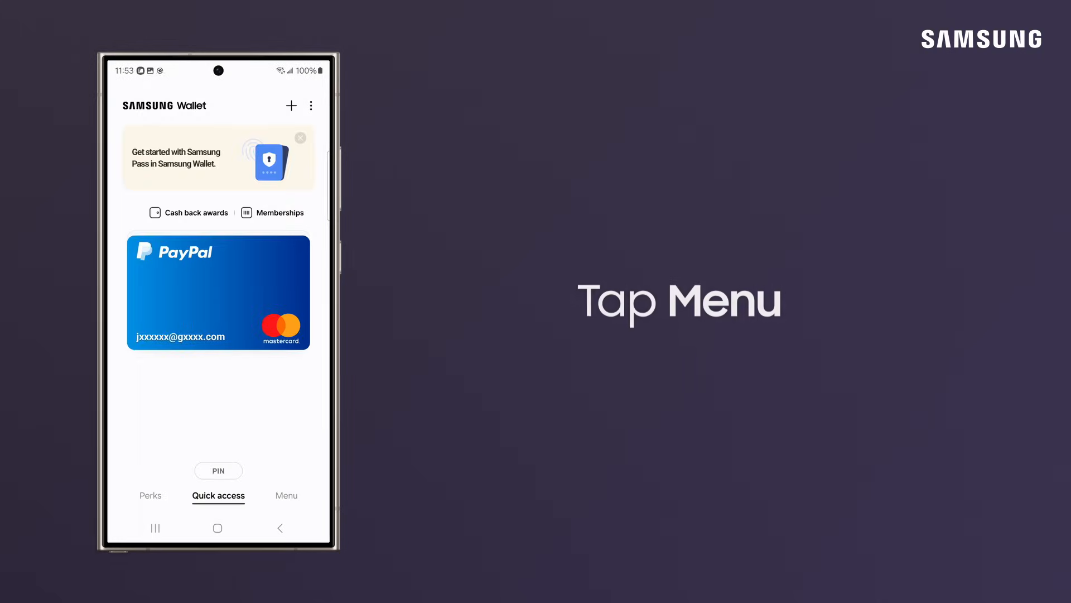
pyautogui.click(287, 496)
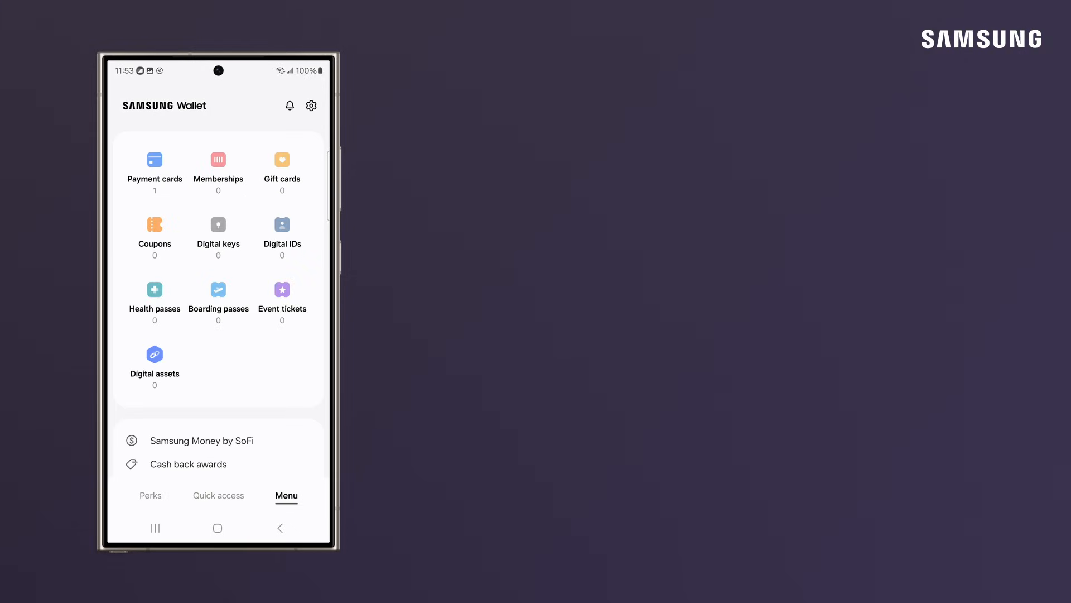